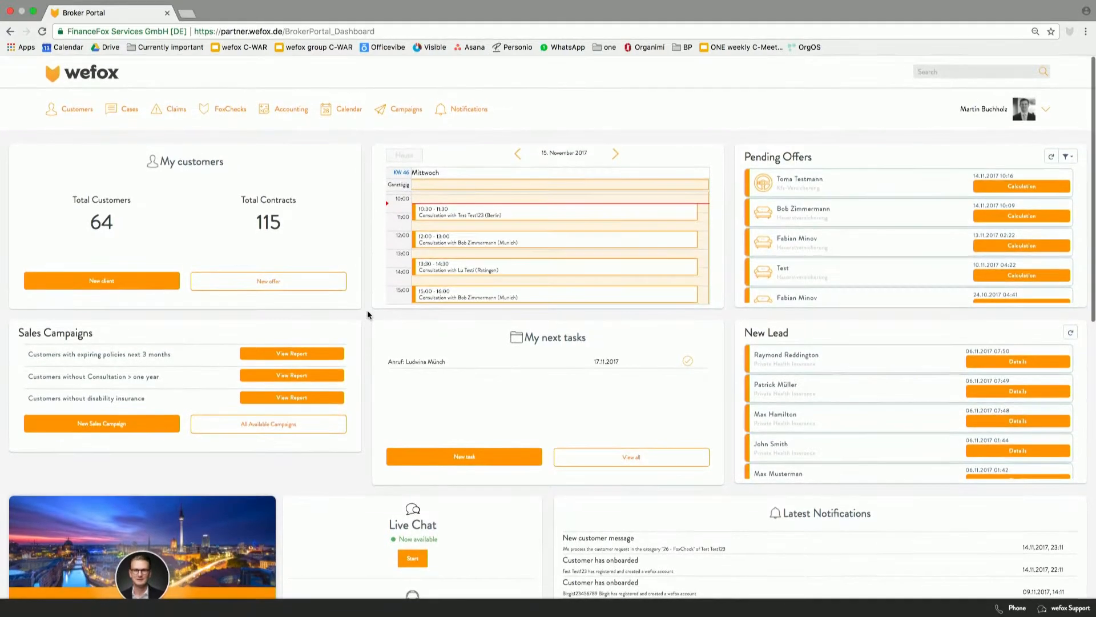
Refresh the New Lead panel so it shows it is waiting for leads.
scroll(down, 3)
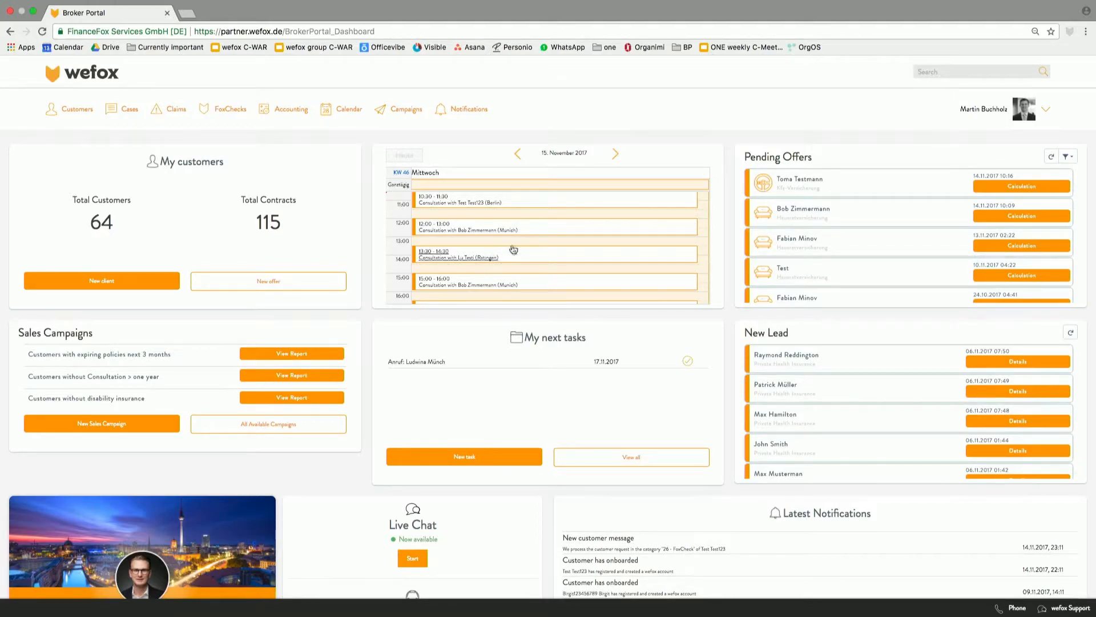
scroll(down, 3)
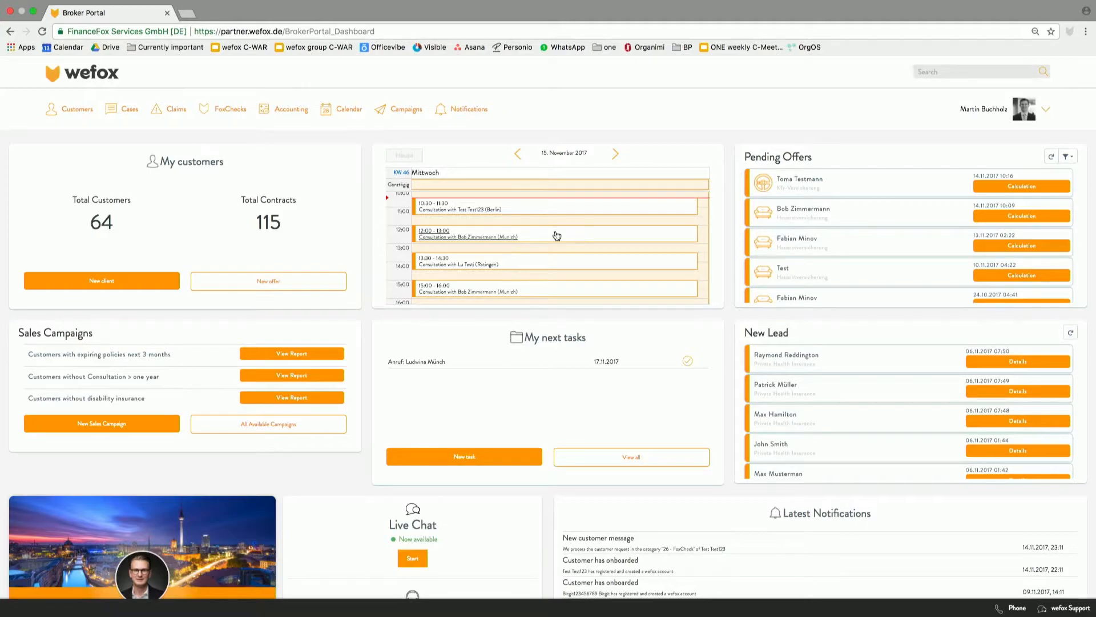
mouse_move(89, 281)
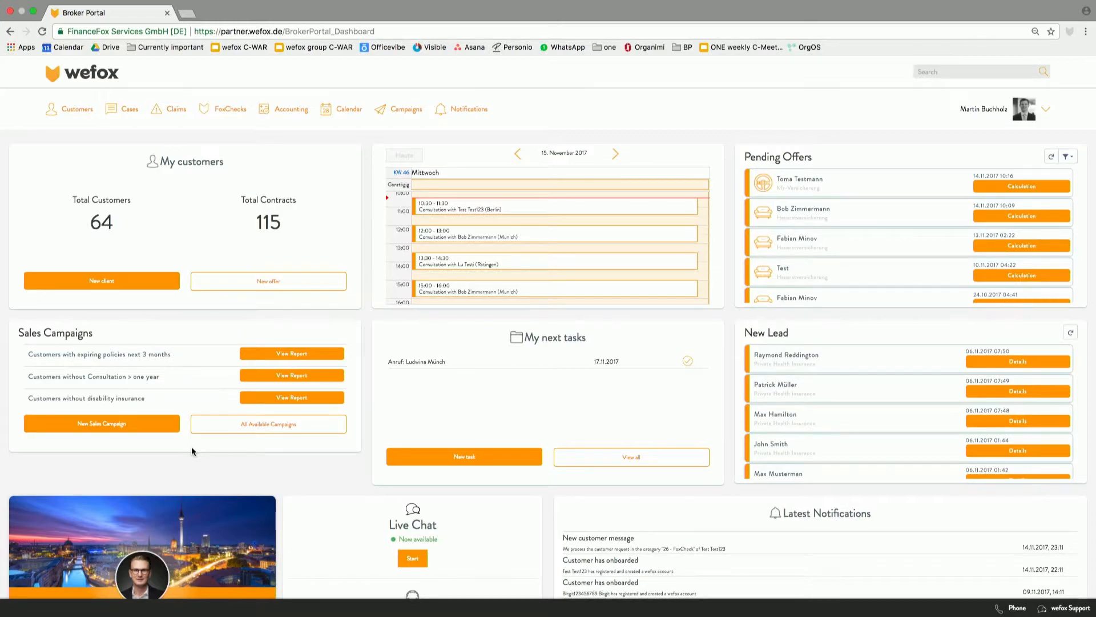
mouse_move(876, 365)
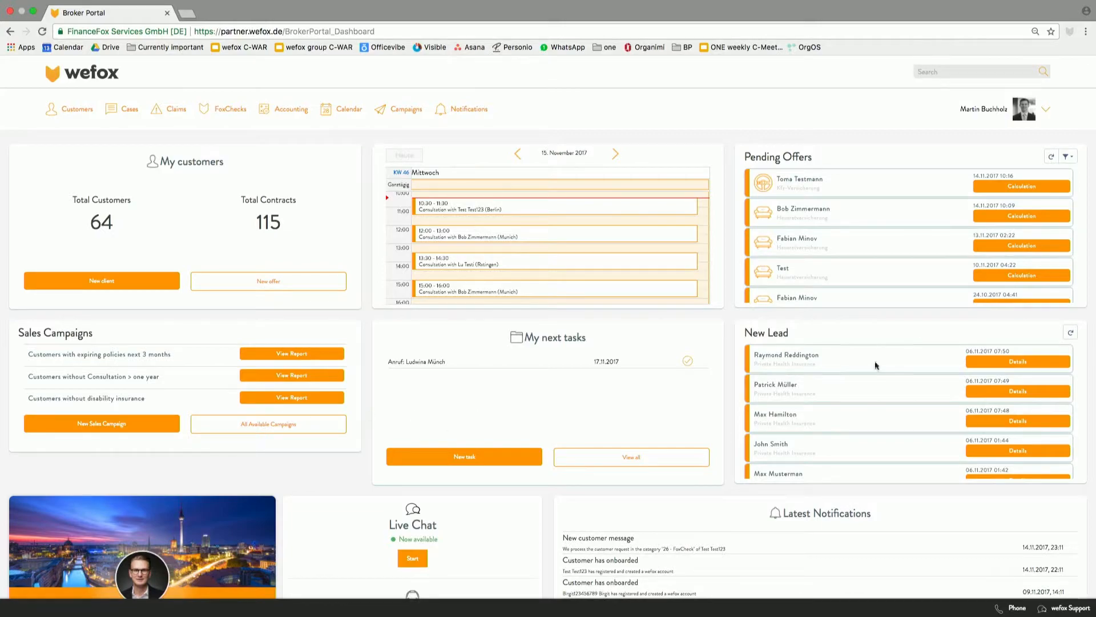
click(1070, 332)
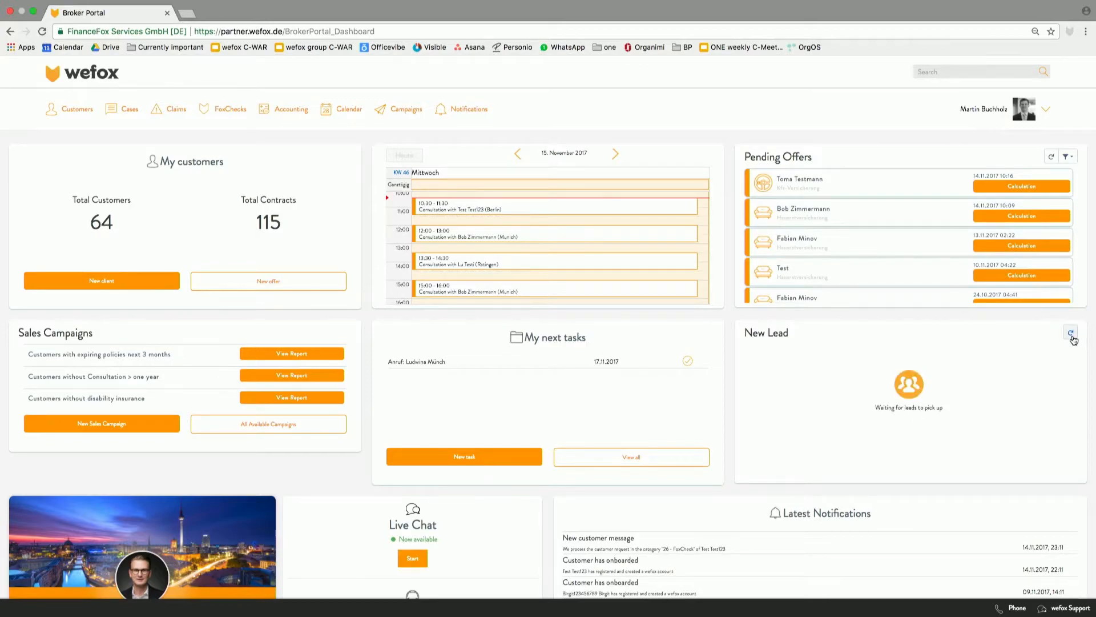
click(1070, 333)
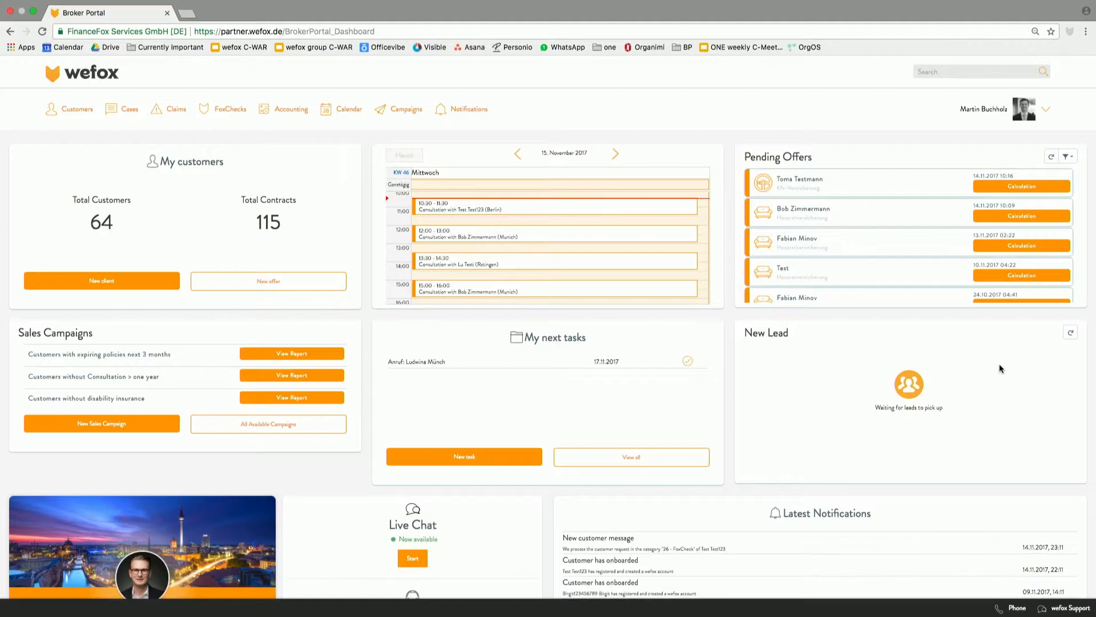
mouse_move(872, 262)
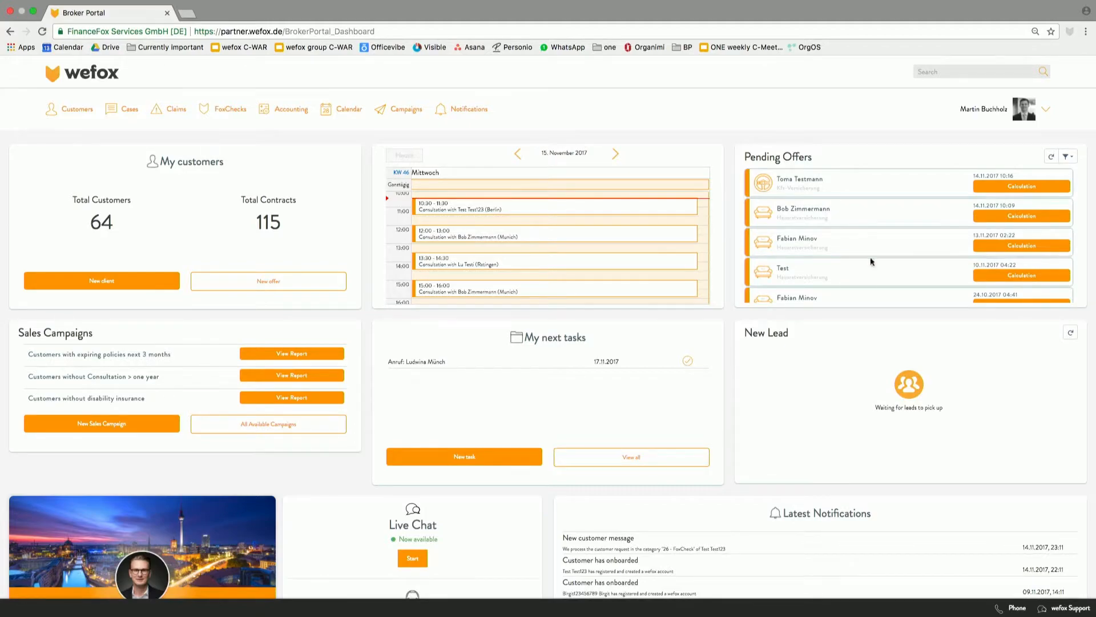
mouse_move(767, 310)
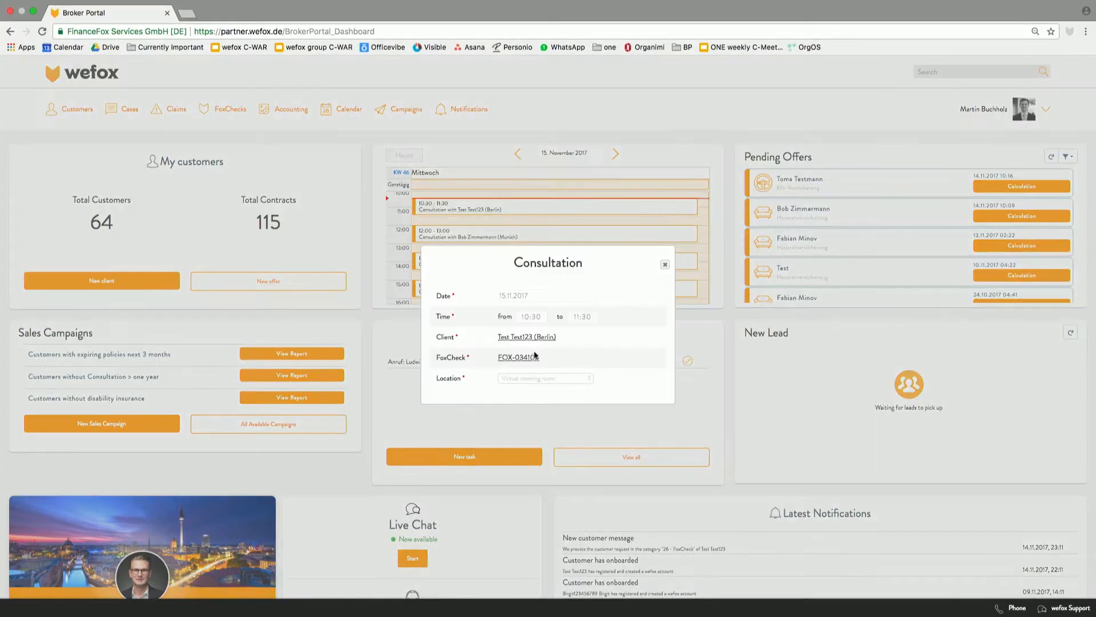
Open FoxCheck record FOX-034100 and enter Test Test123's meeting room.
click(515, 357)
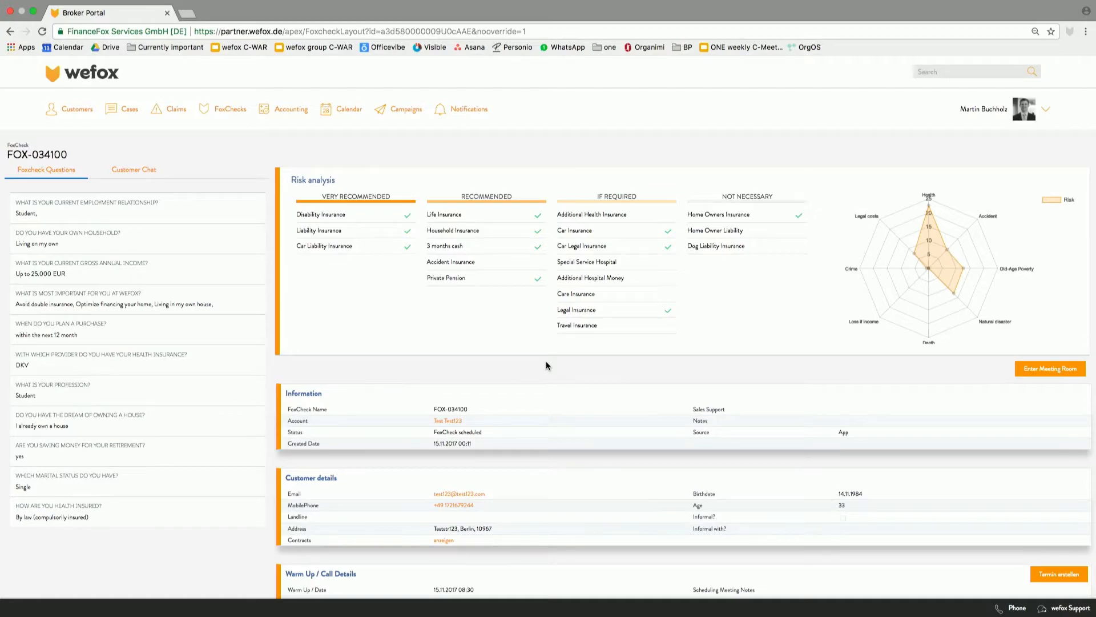
mouse_move(447, 186)
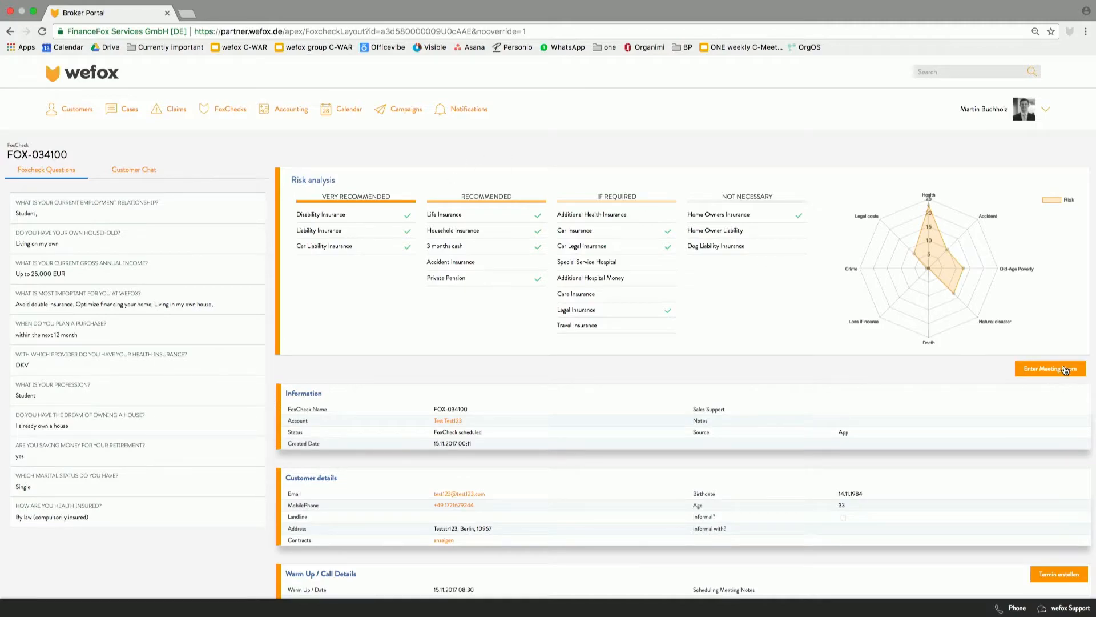
click(1050, 368)
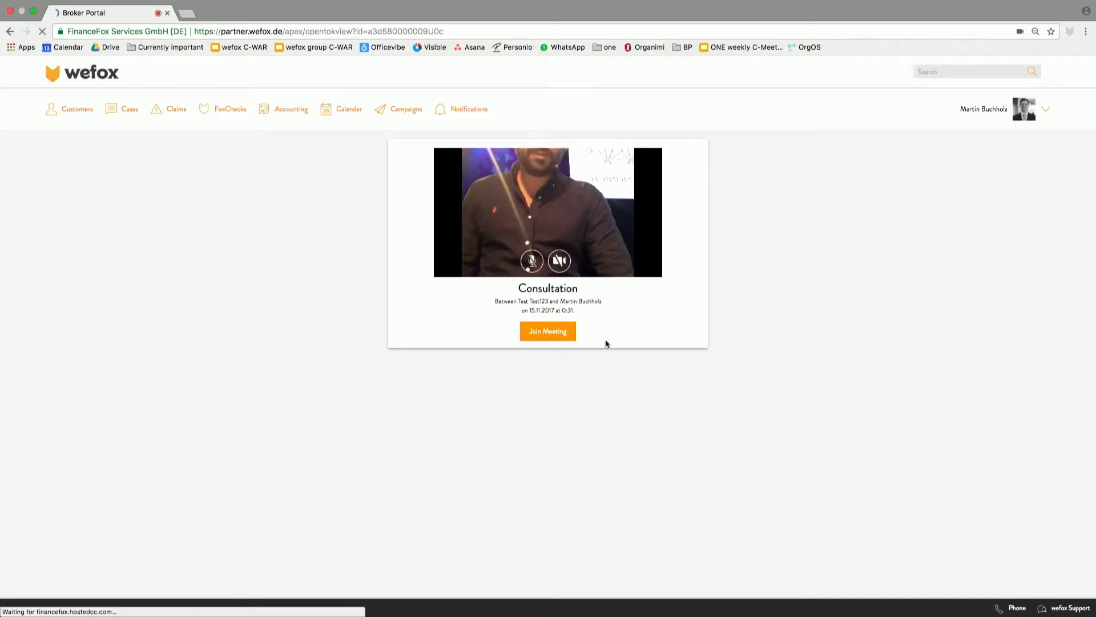
click(548, 331)
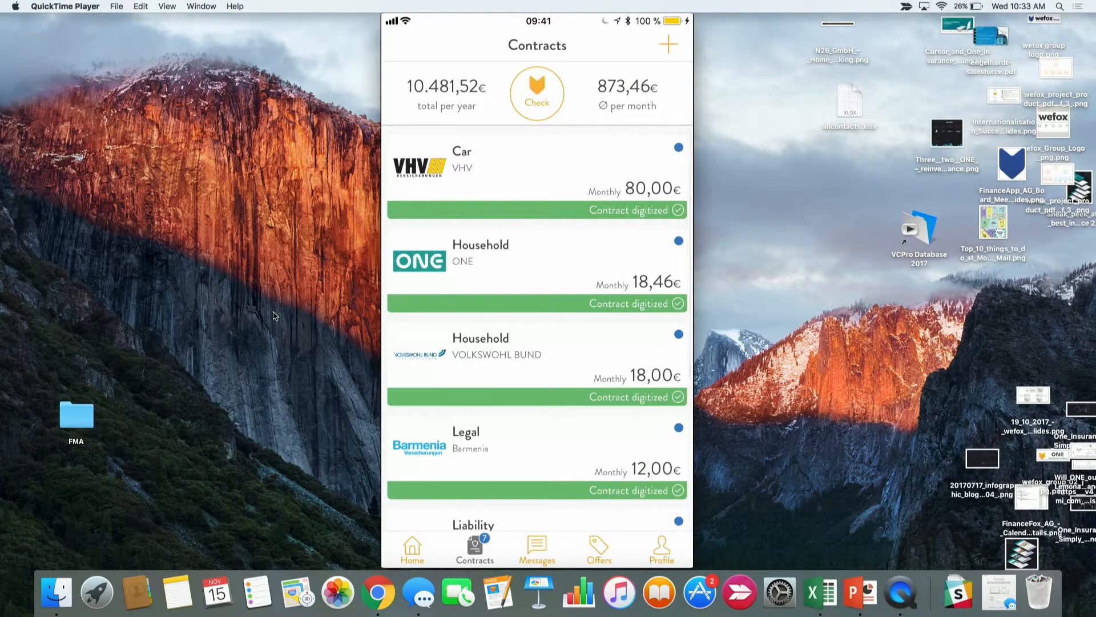
mouse_move(310, 305)
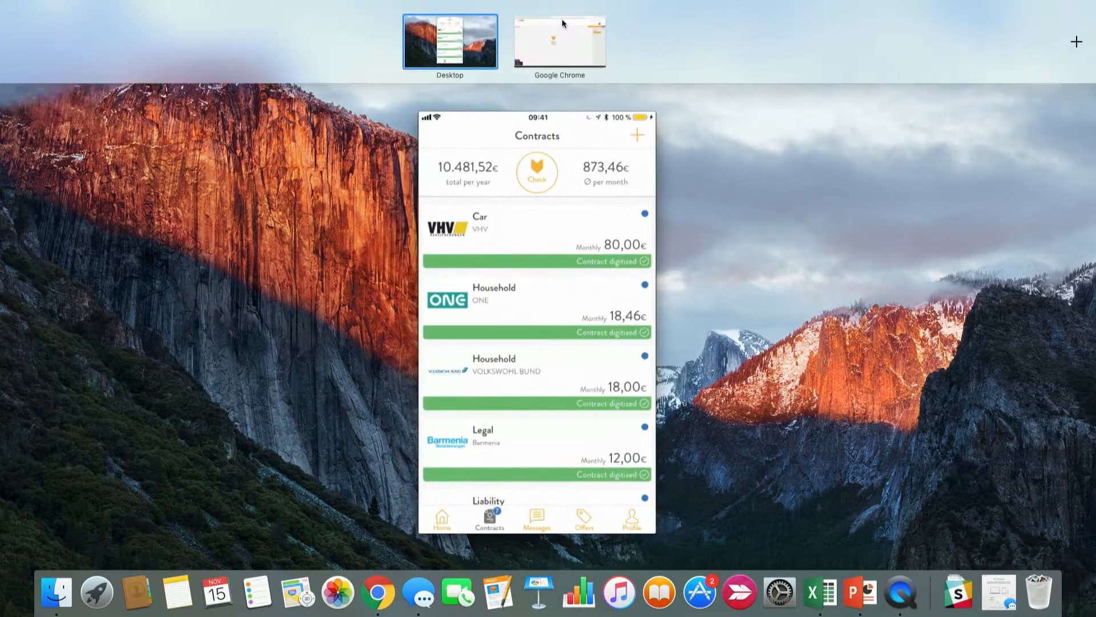
Switch from the mirrored phone app back to the broker portal in Chrome.
click(560, 40)
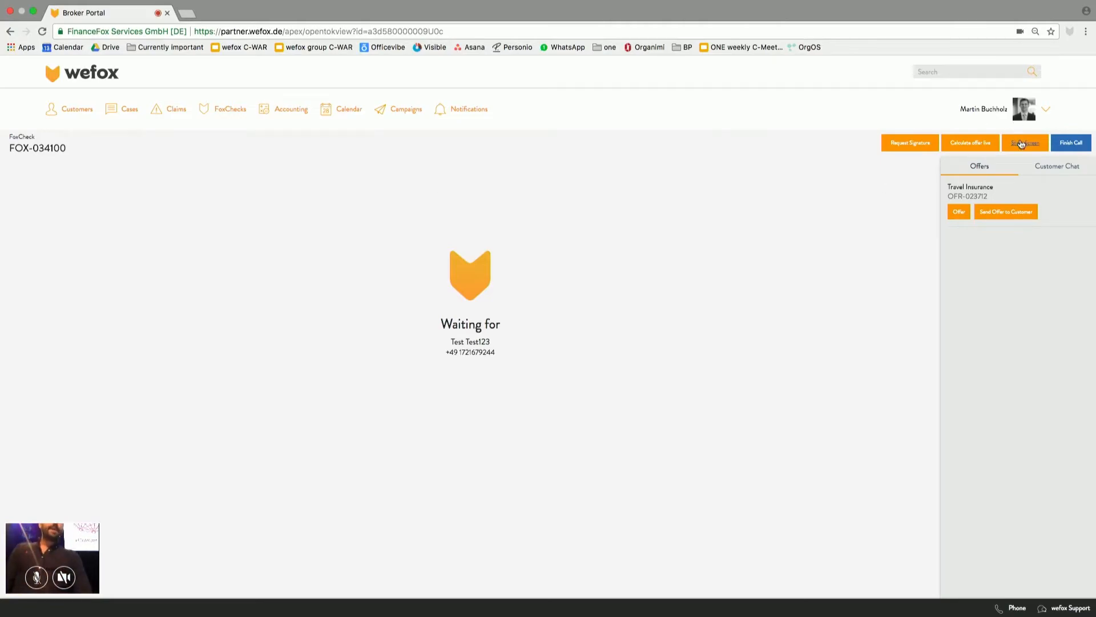
Share the entire screen with the customer.
click(1024, 142)
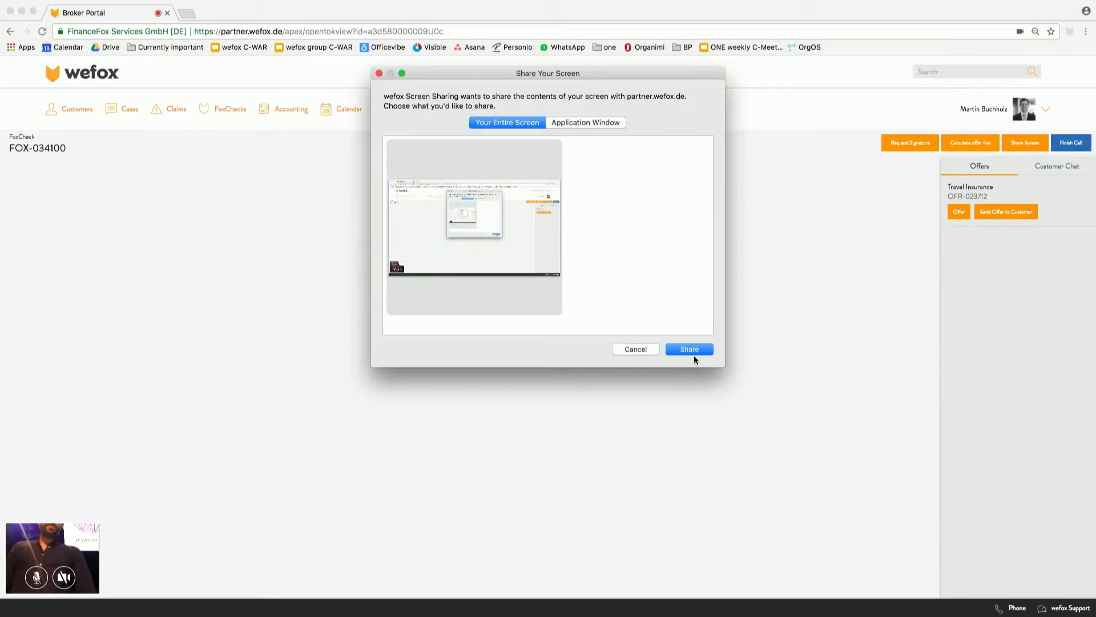
click(689, 349)
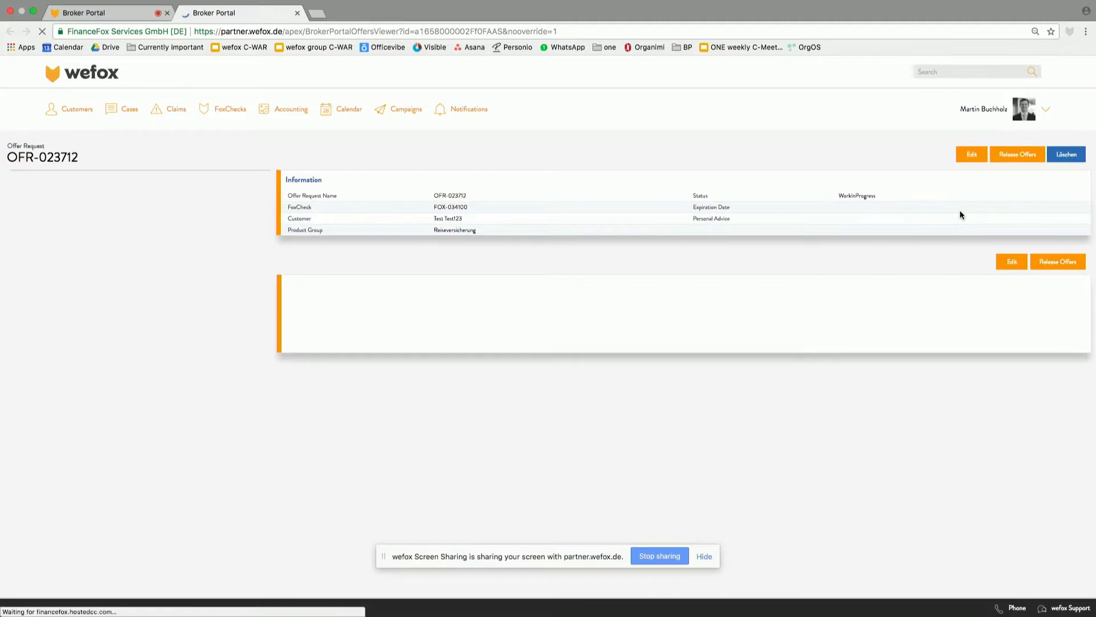
mouse_move(651, 326)
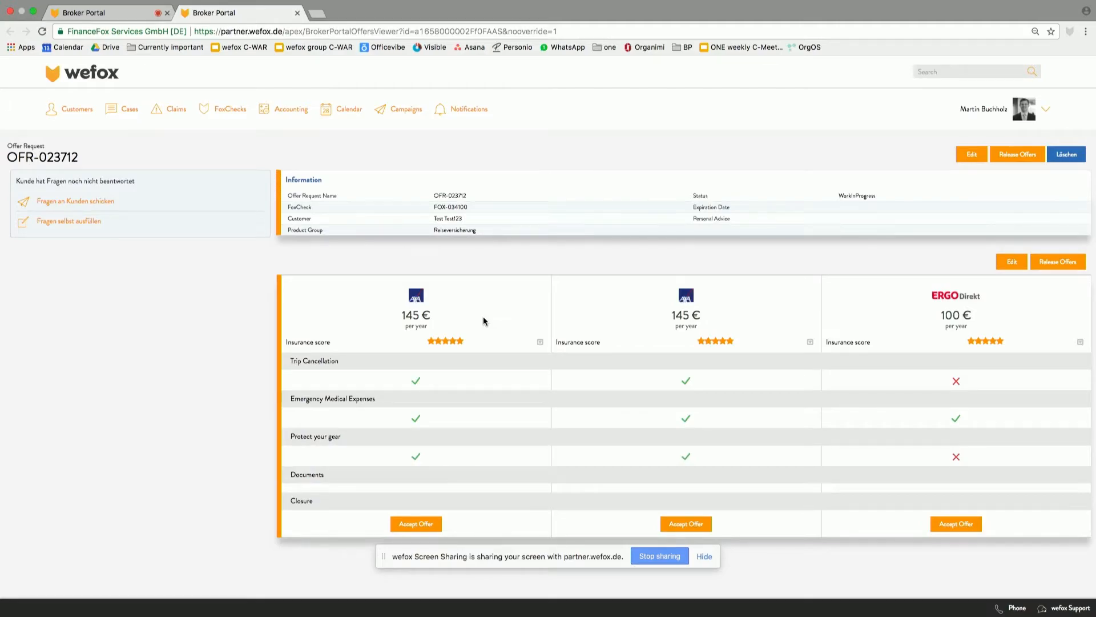
mouse_move(535, 275)
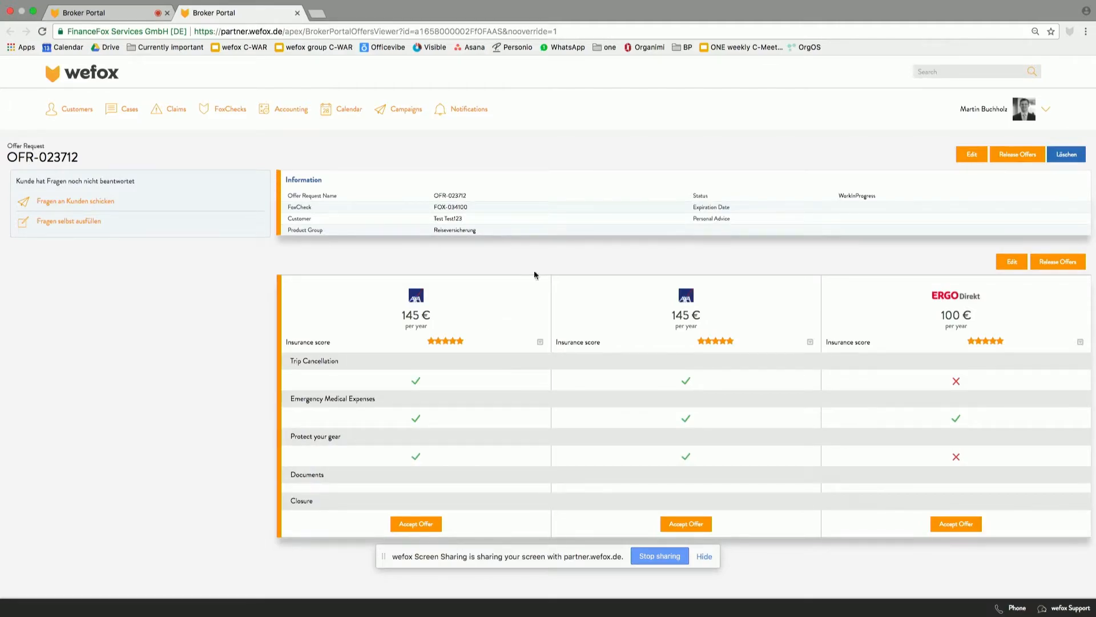
Release the three travel insurance offers and send them to the customer's app.
click(1058, 261)
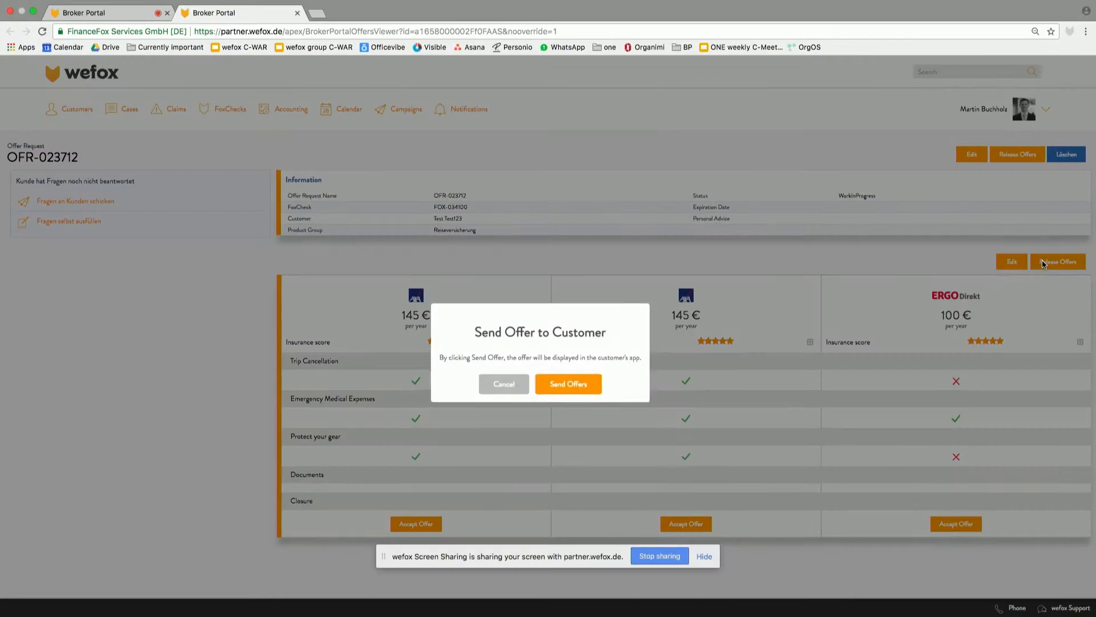
click(568, 384)
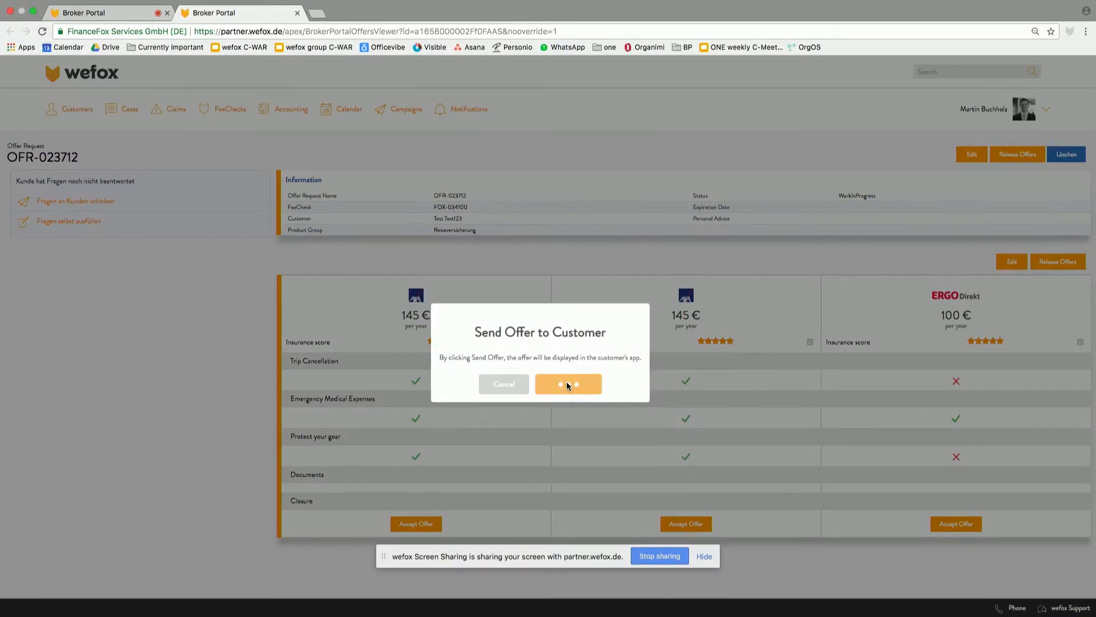